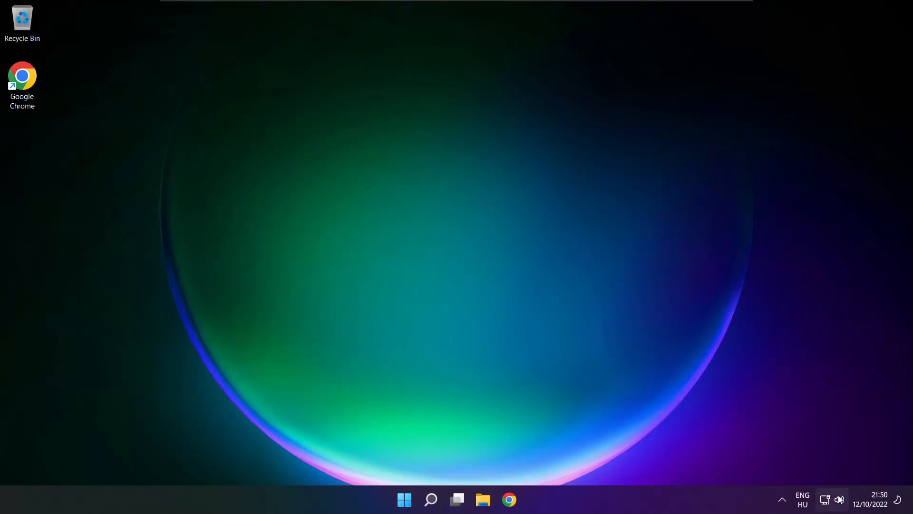
From Quick Settings, make Speakers (High Definition Audio Device) the sound output instead of CABLE Input
left_click(839, 499)
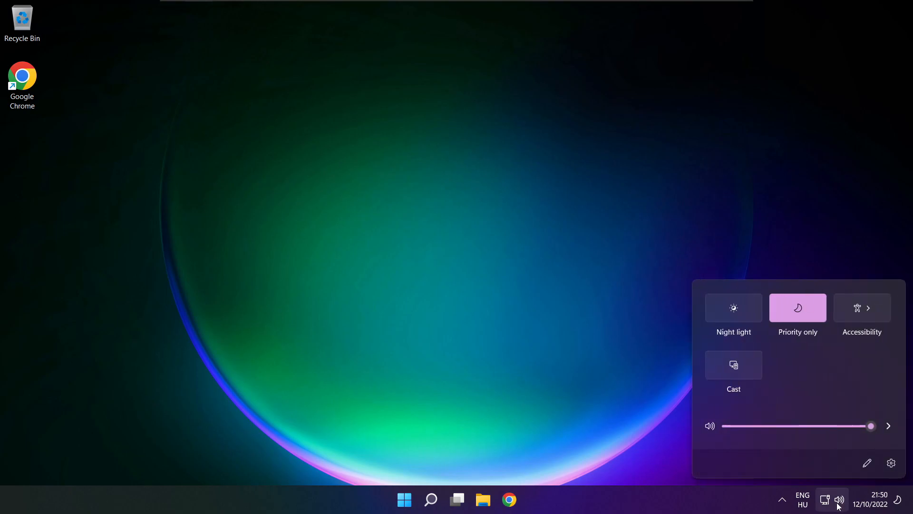
mouse_move(888, 426)
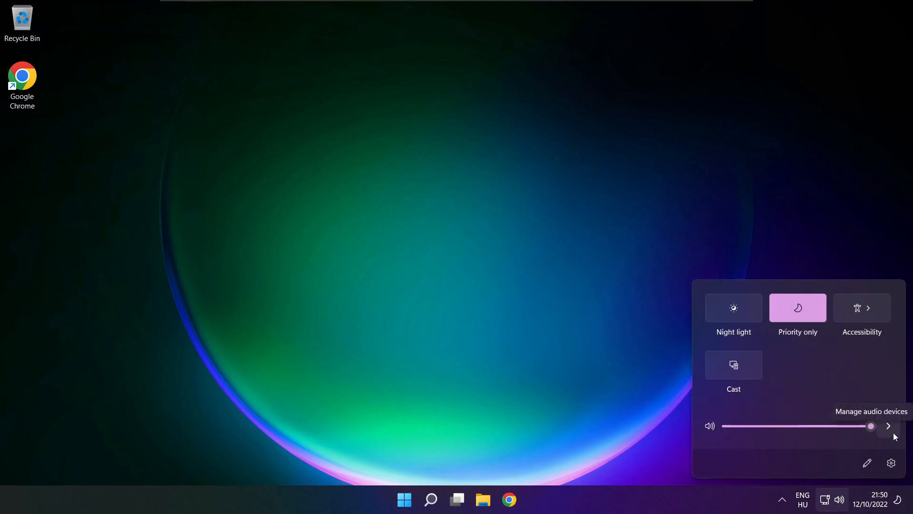
left_click(888, 426)
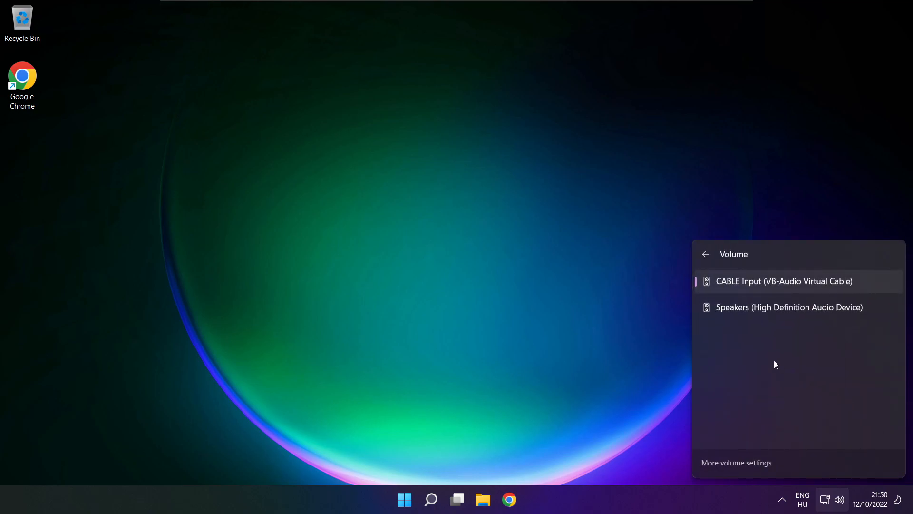
mouse_move(830, 312)
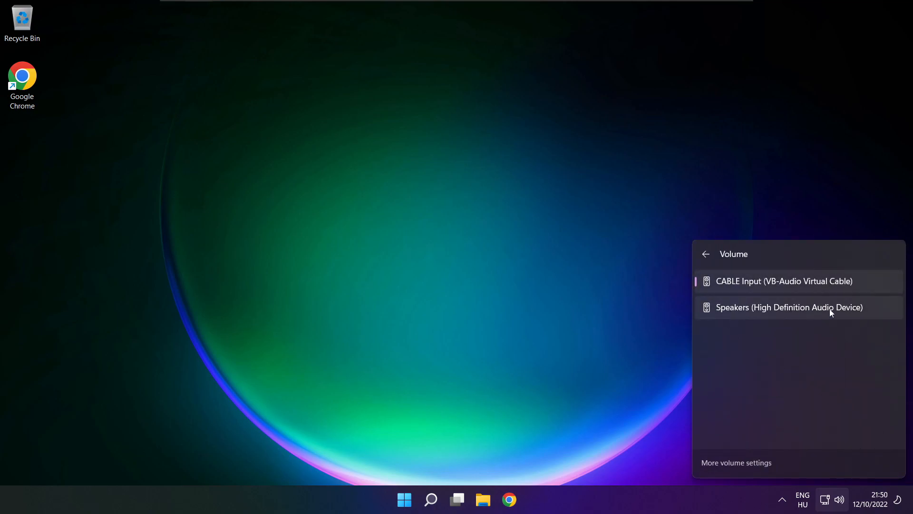
mouse_move(850, 315)
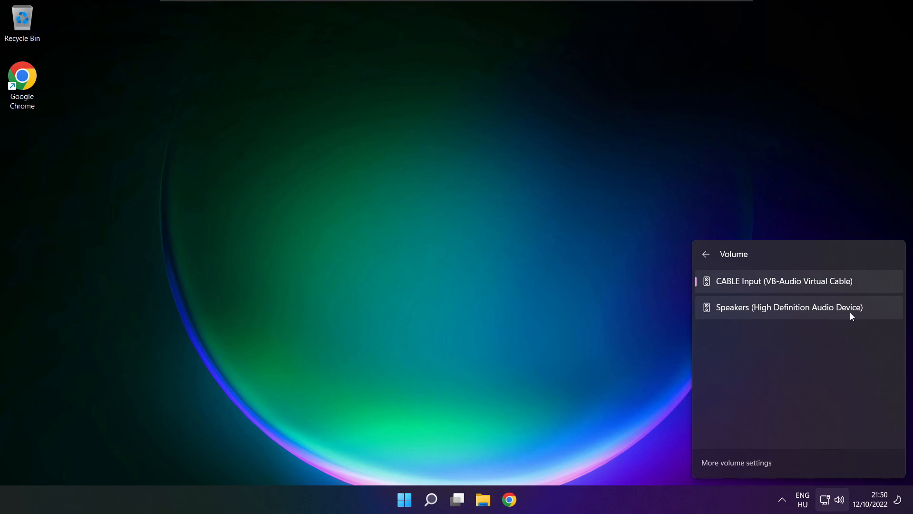
left_click(789, 308)
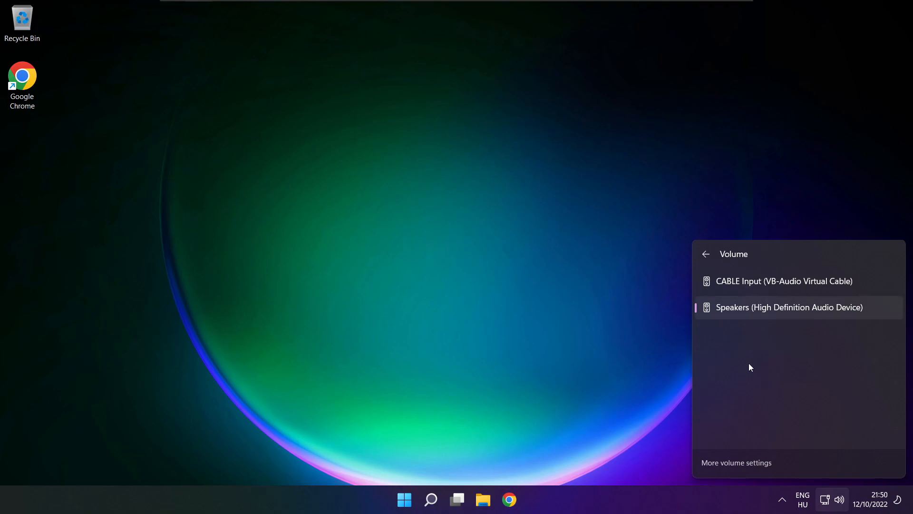
mouse_move(484, 281)
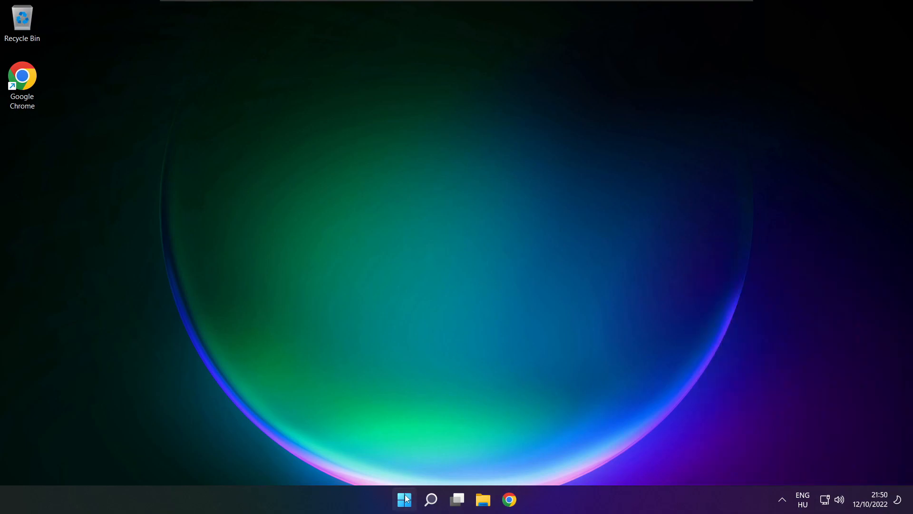
From Quick Settings' output list, go to More volume settings to reach the Settings Sound page
left_click(403, 499)
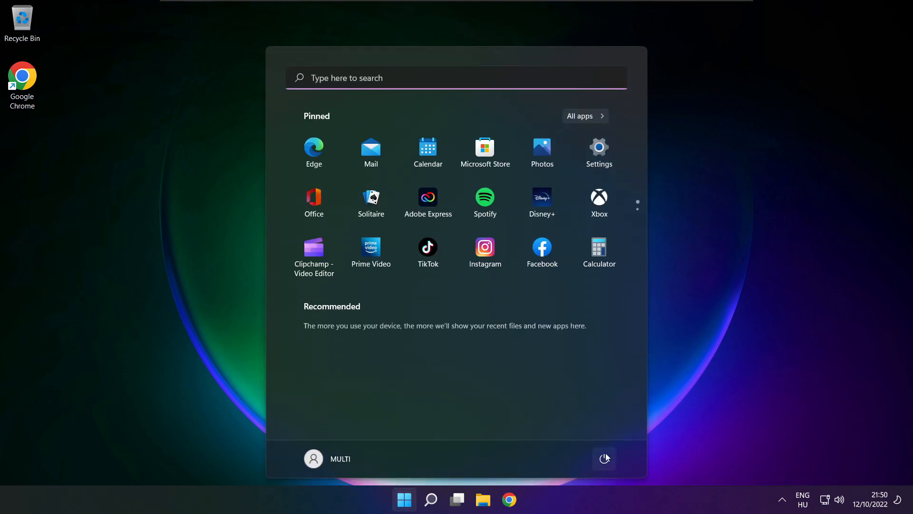
left_click(604, 459)
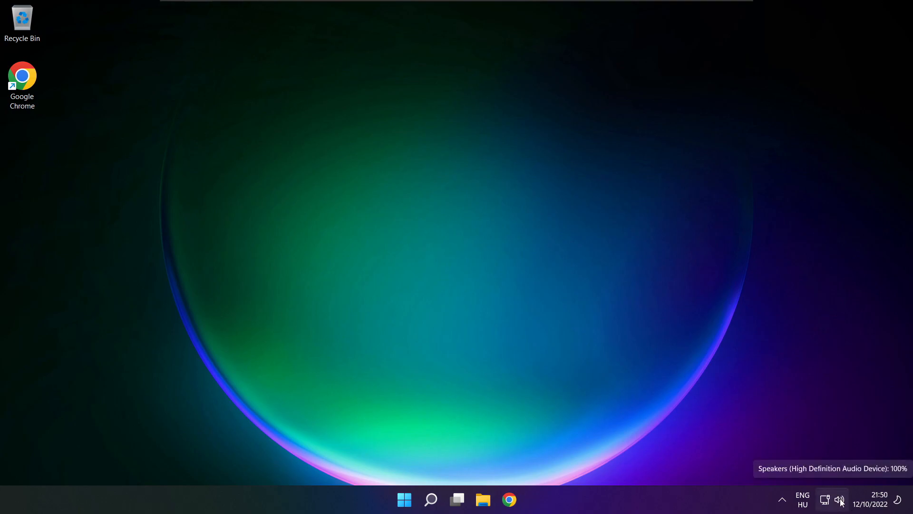
left_click(839, 499)
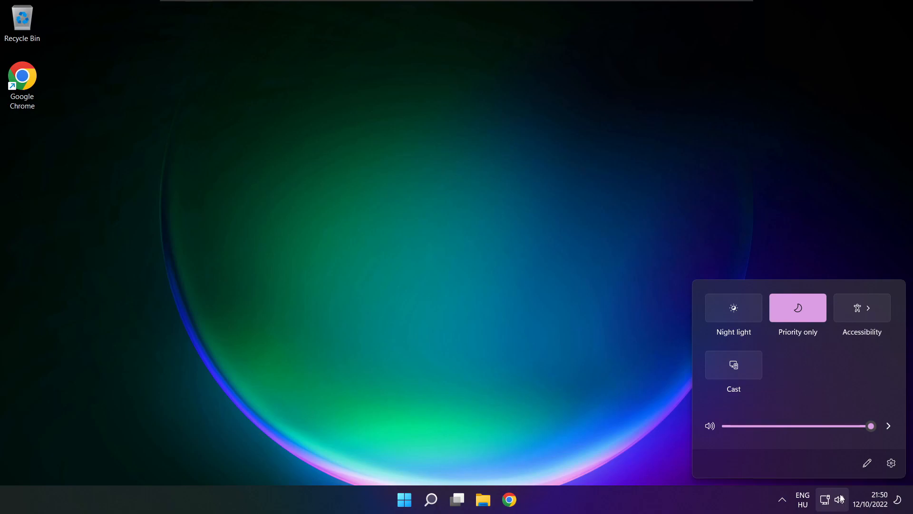
left_click(888, 426)
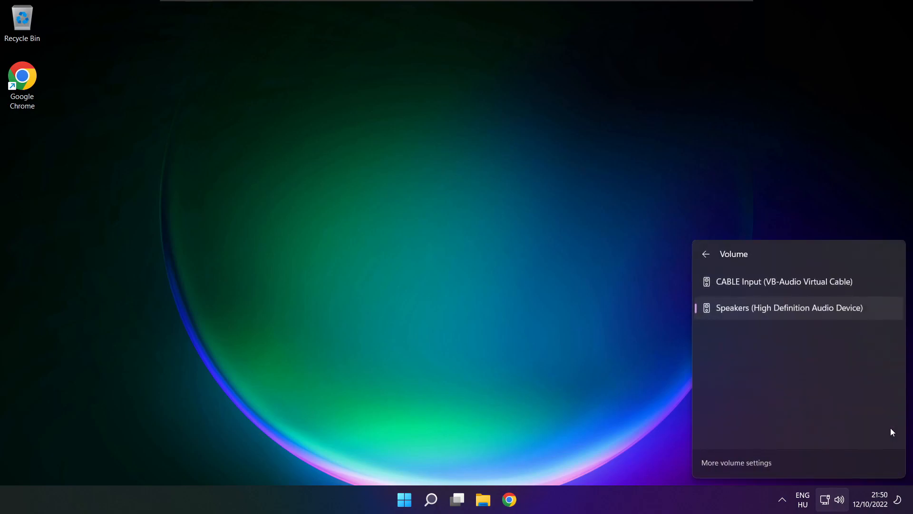
mouse_move(741, 468)
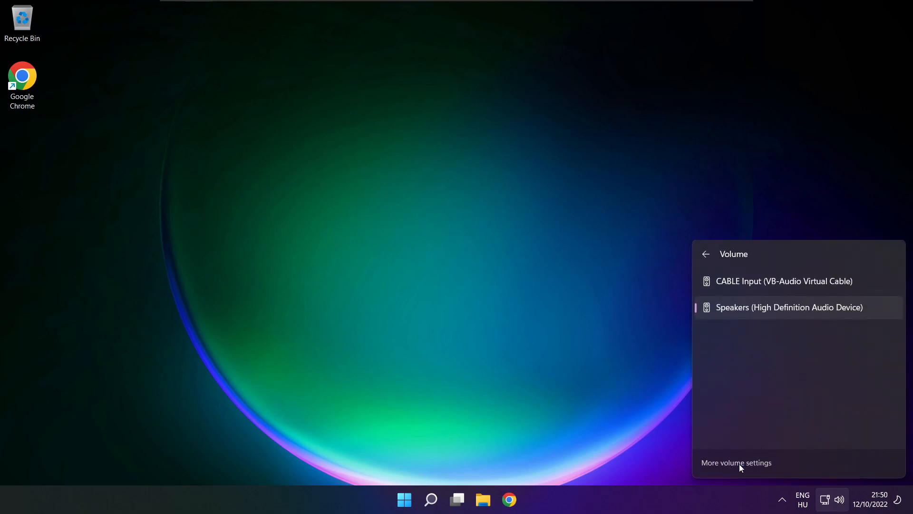
left_click(736, 462)
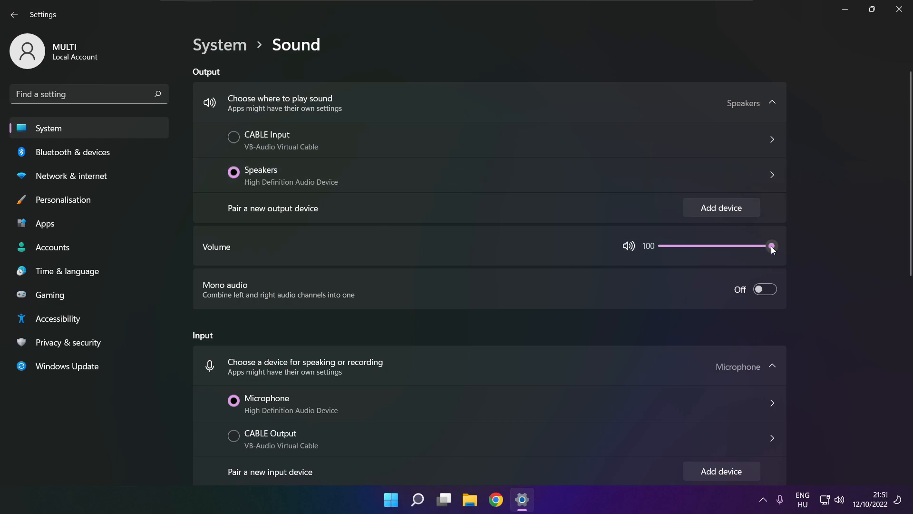
mouse_move(261, 258)
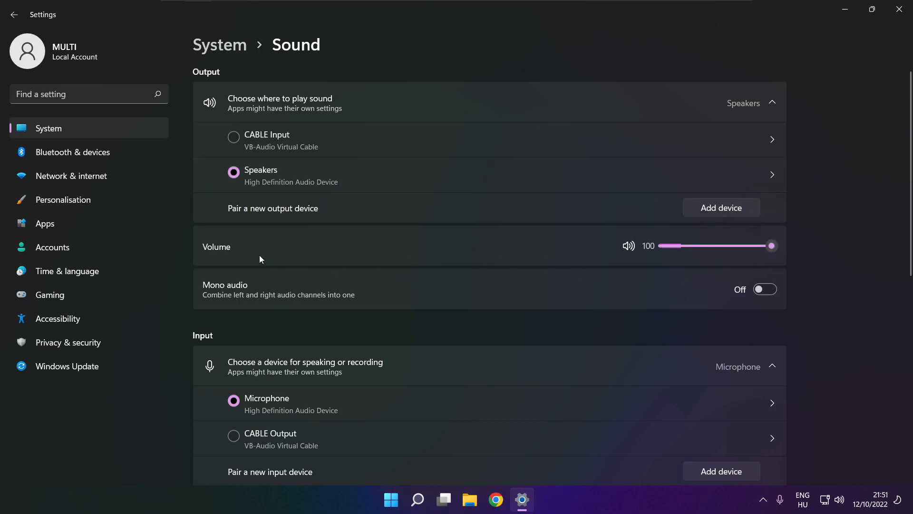
mouse_move(840, 251)
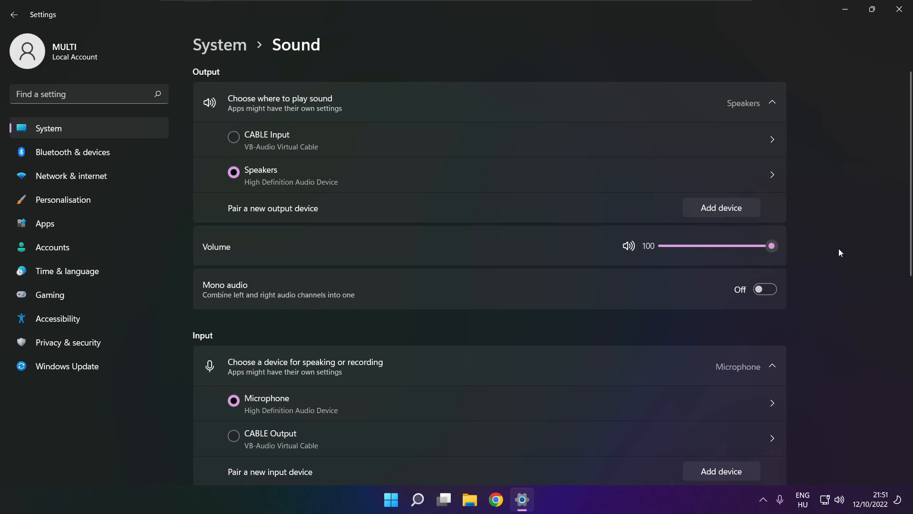
scroll("down", 3)
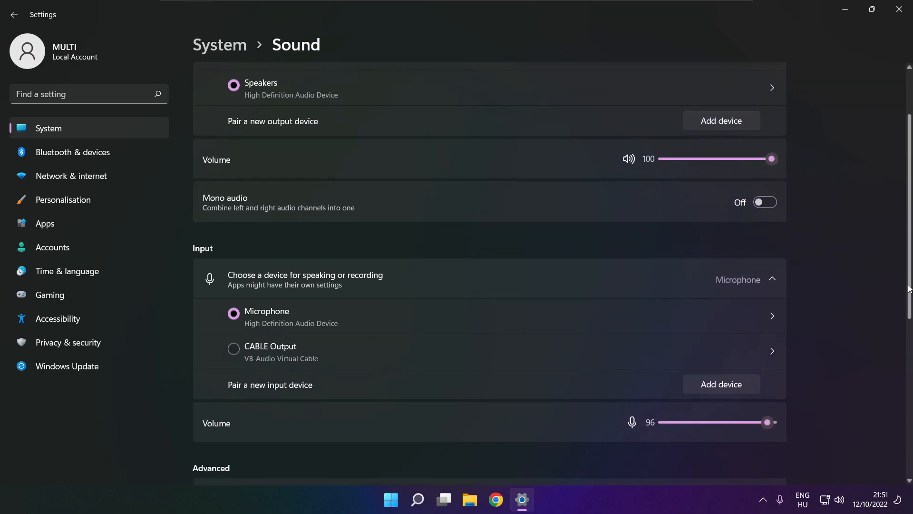
scroll("down", 3)
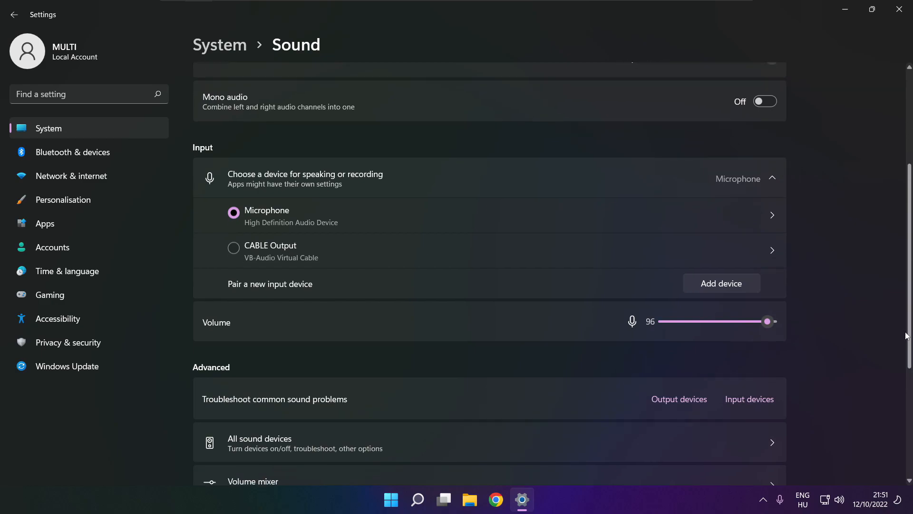
scroll("down", 3)
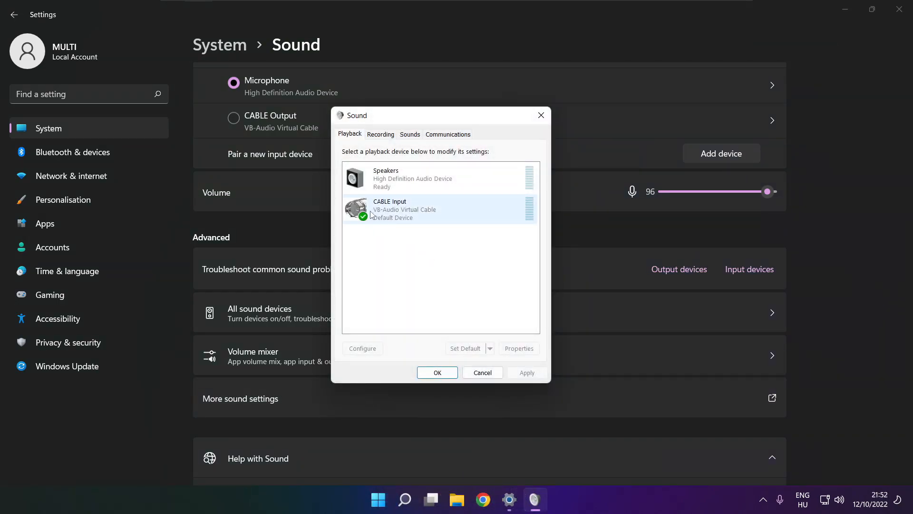
Disable the CABLE Input device on the Playback tab so Speakers becomes default
left_click(436, 209)
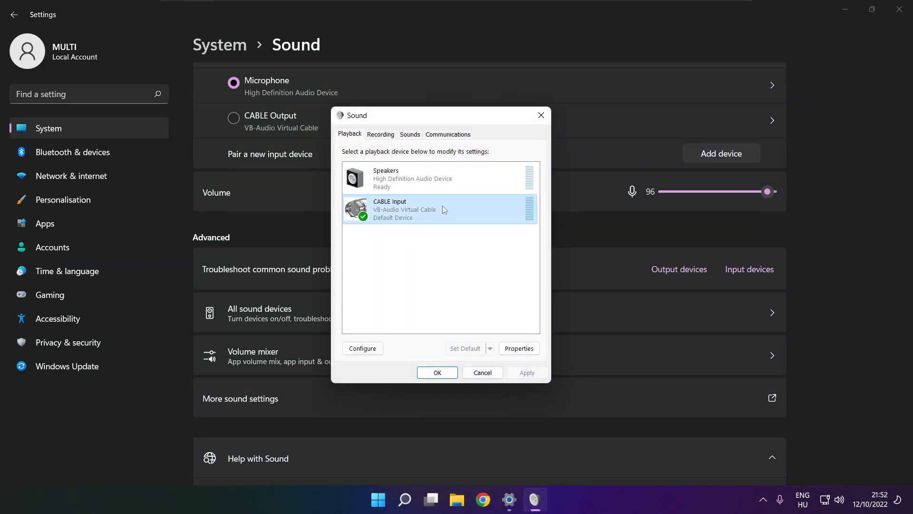
right_click(404, 210)
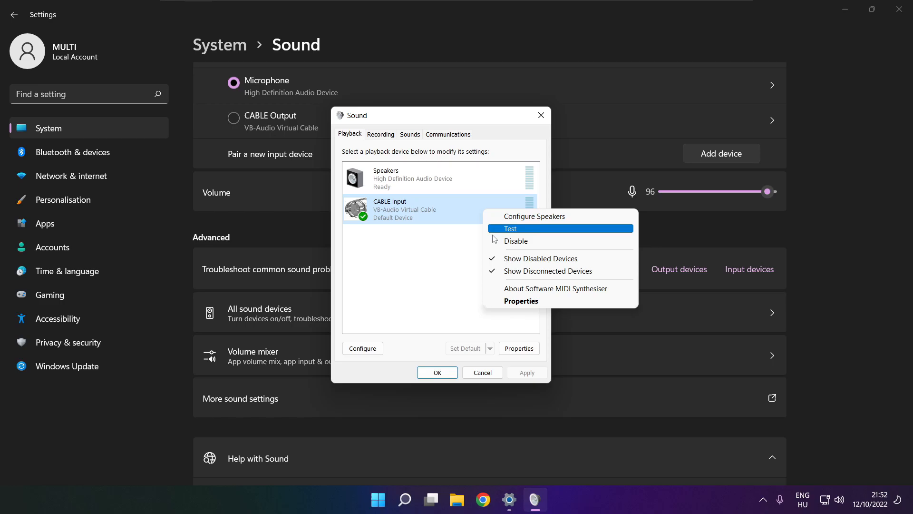
left_click(516, 241)
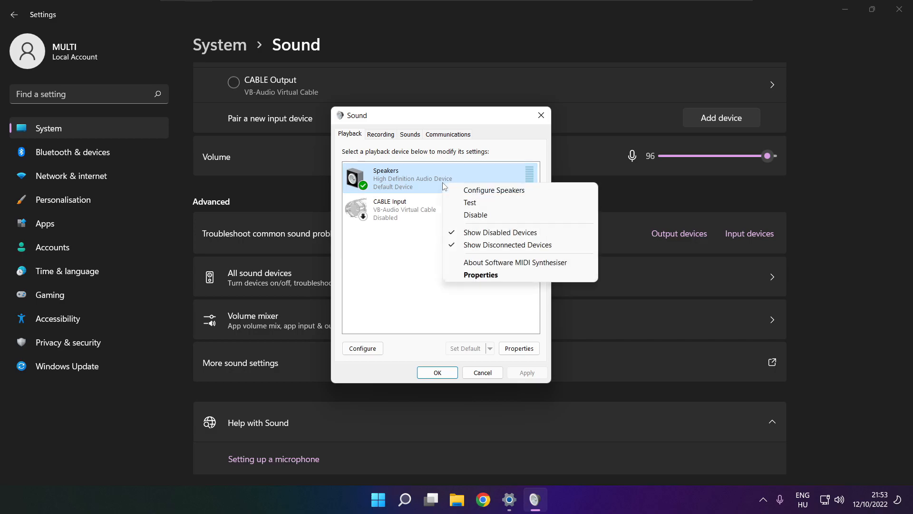
Run Configure Speakers as 7.1 Surround with all optional speakers kept, and finish
left_click(494, 190)
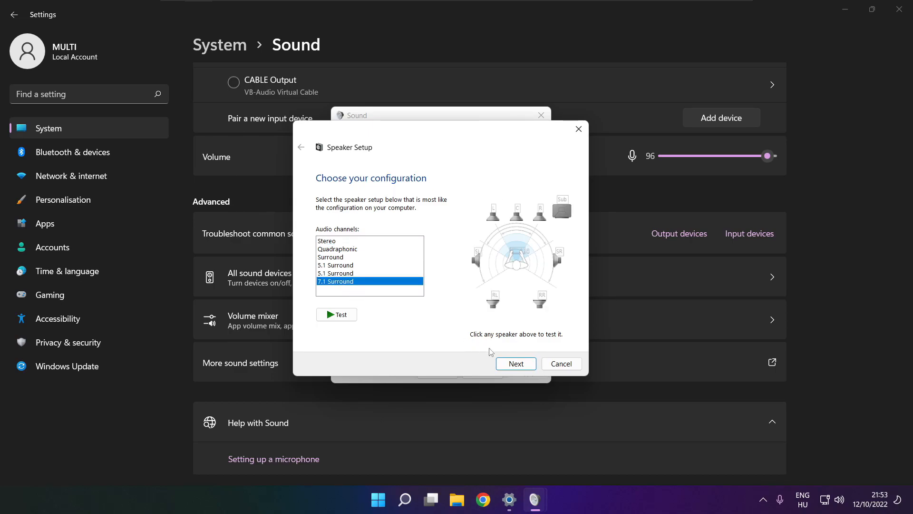
left_click(514, 363)
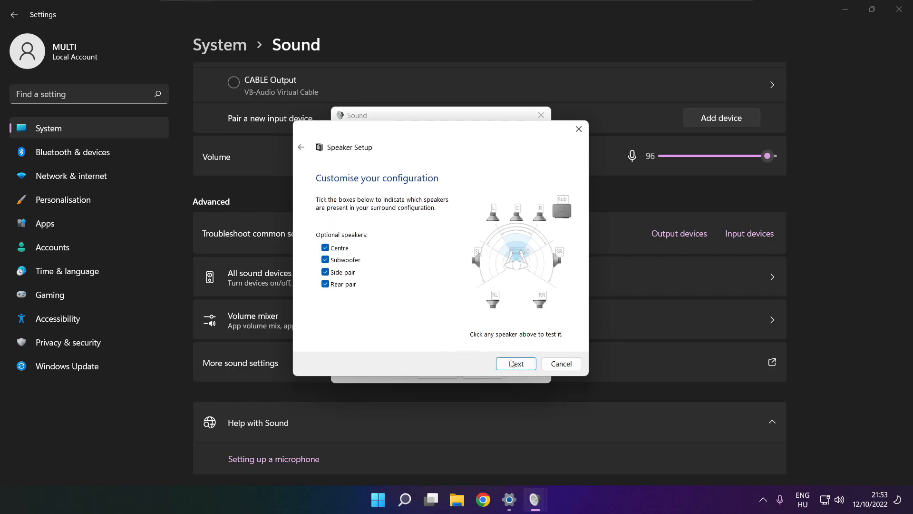
left_click(515, 363)
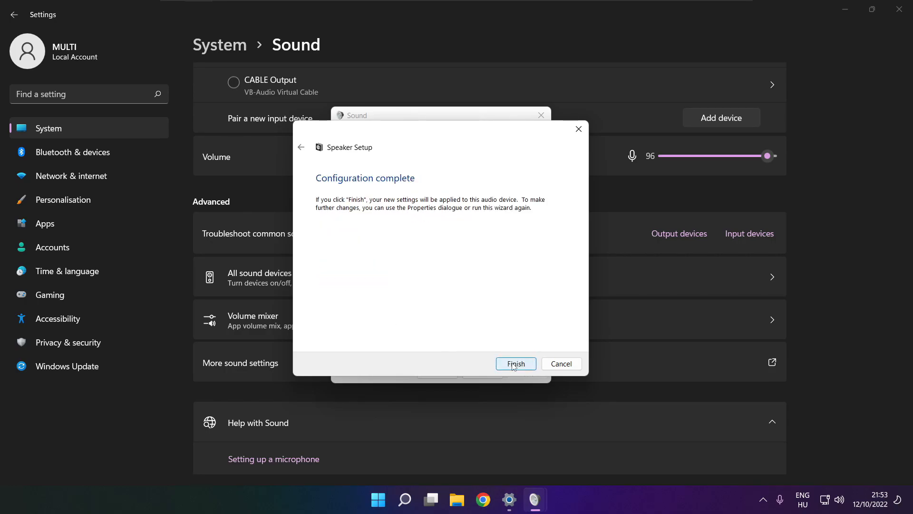
left_click(515, 363)
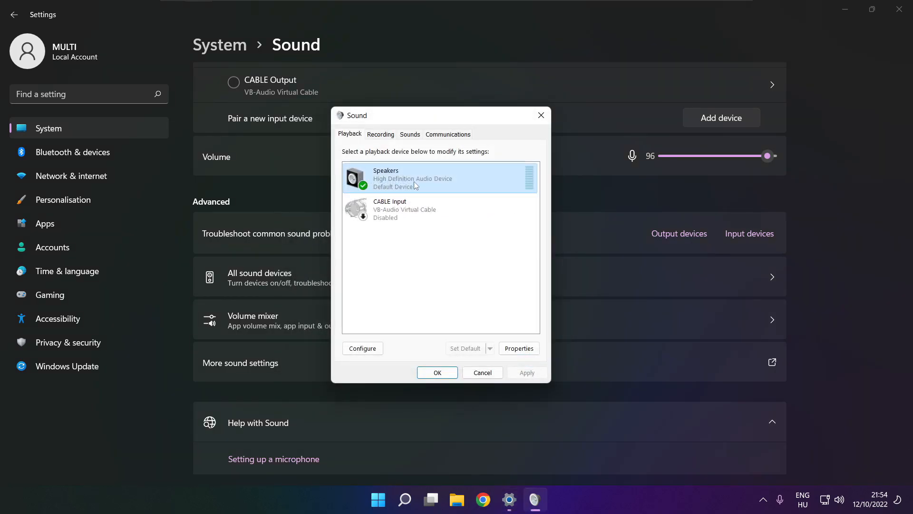
In Speakers Properties, tick Disable all enhancements on the Enhancements tab and apply
left_click(517, 348)
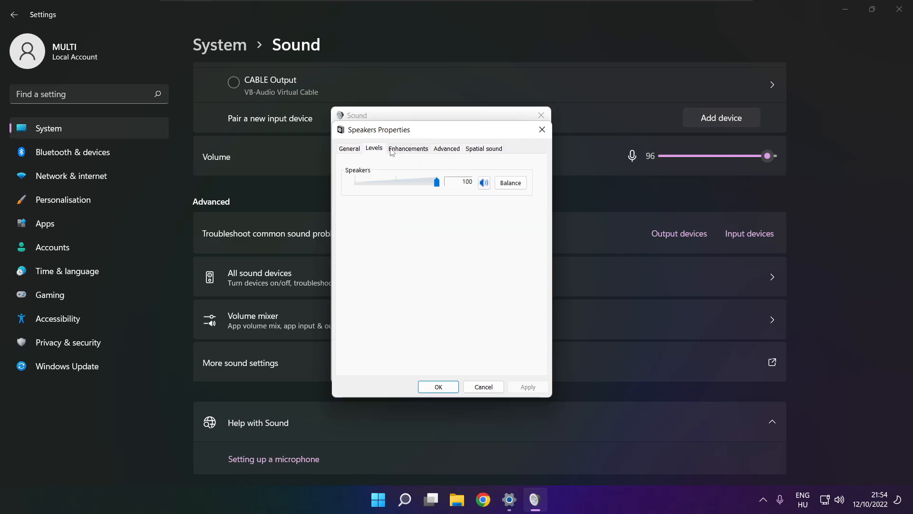
left_click(408, 149)
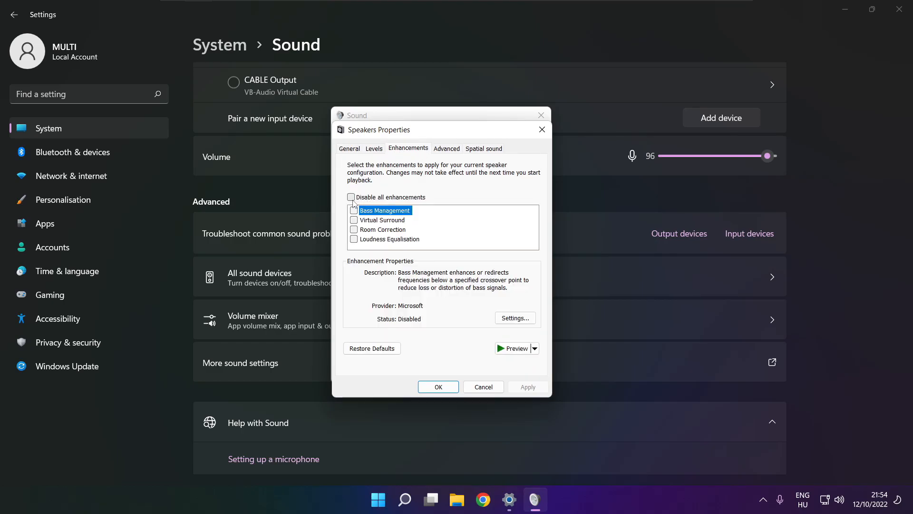
left_click(351, 197)
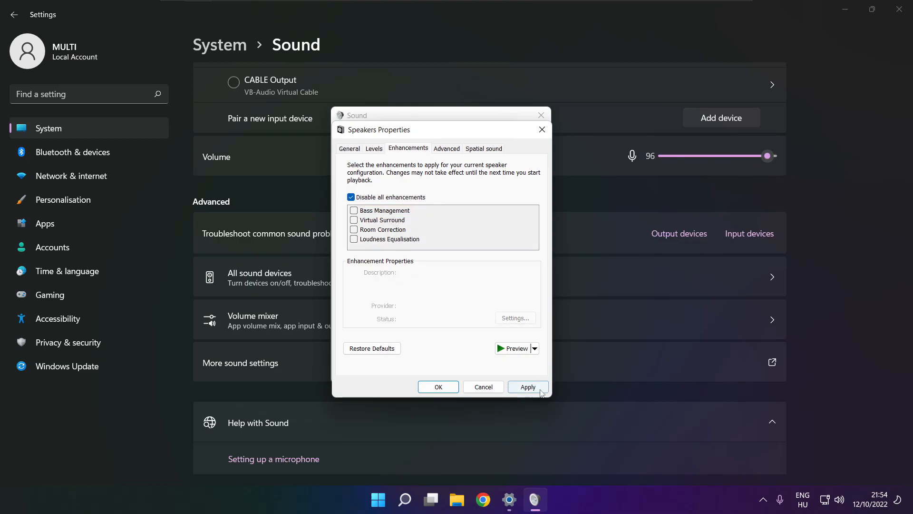
left_click(526, 386)
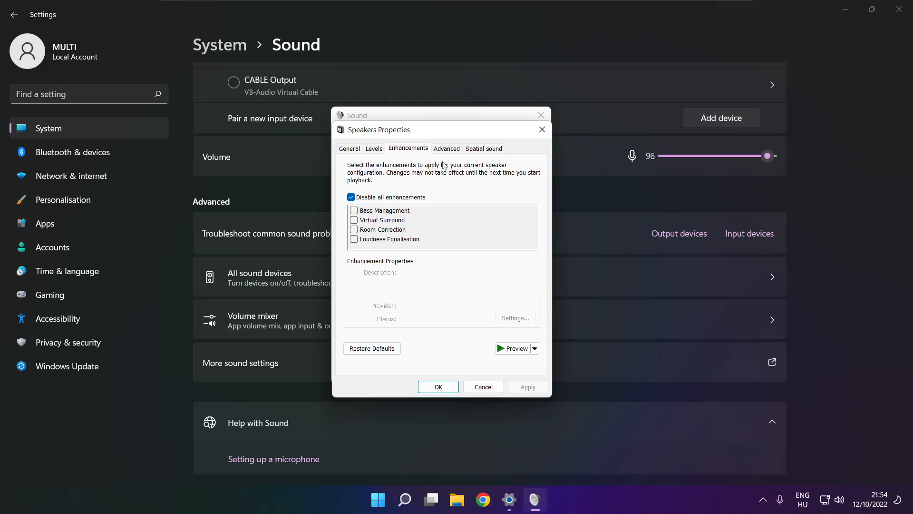
Set the Speakers default format to 16 bit, 48000 Hz, confirm both dialogs and close Settings
left_click(446, 149)
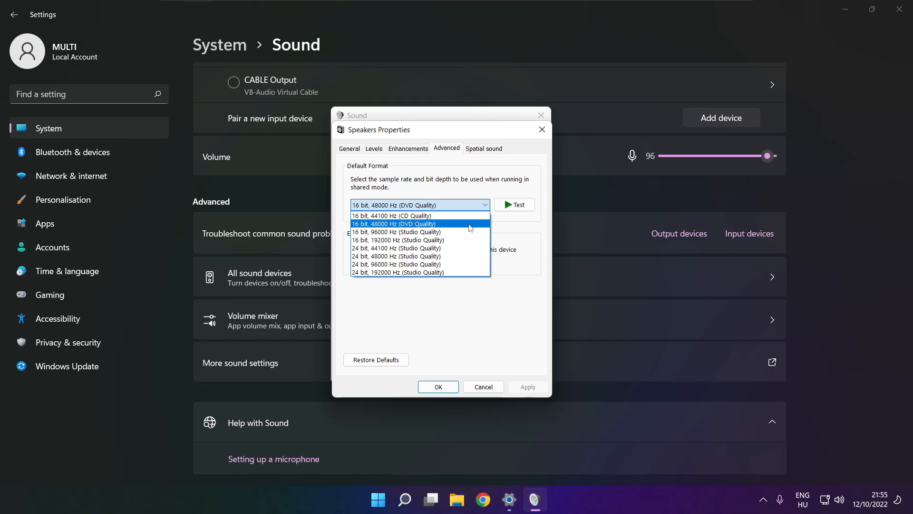
left_click(394, 223)
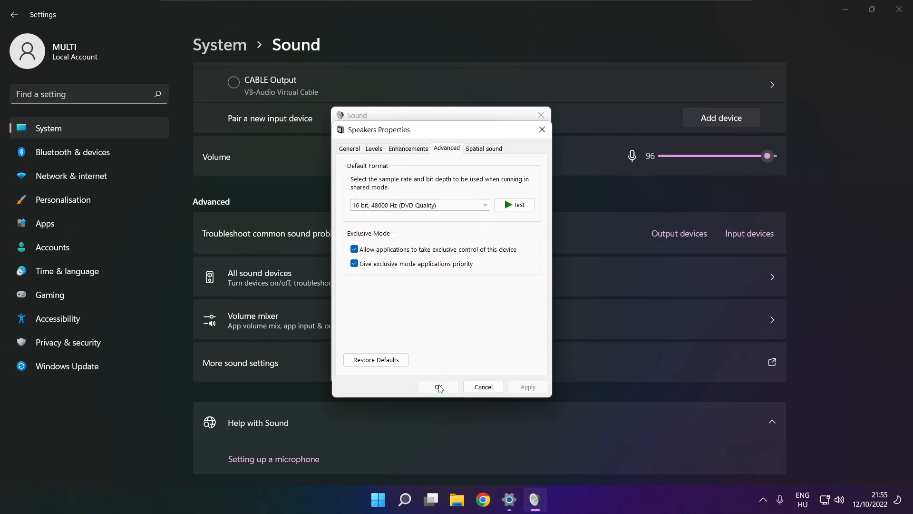
left_click(438, 387)
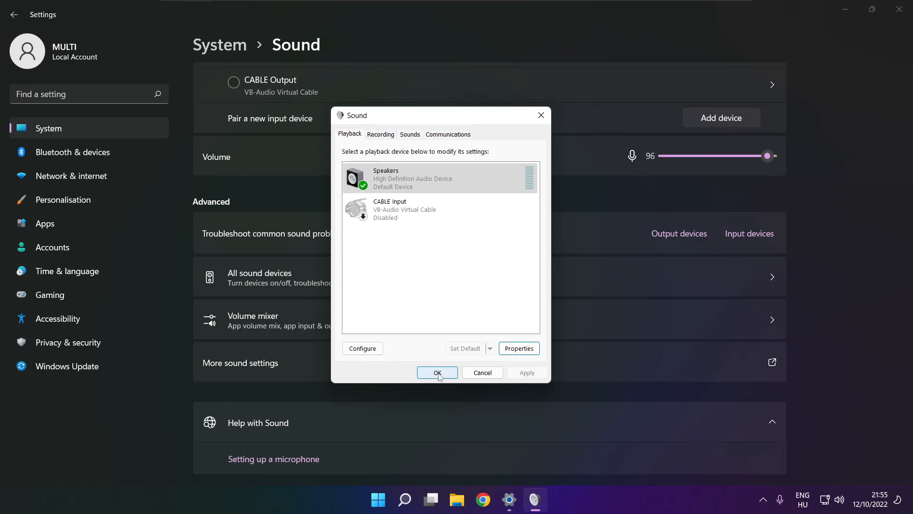
left_click(437, 372)
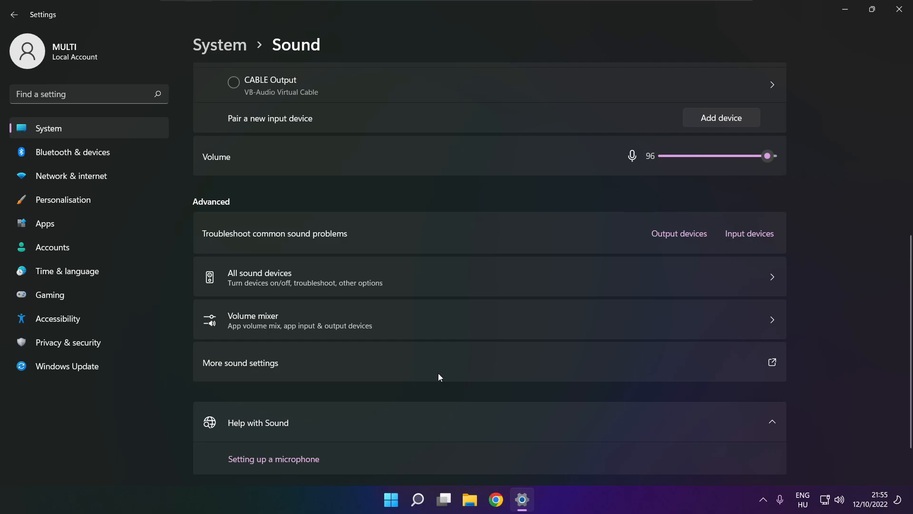
mouse_move(899, 9)
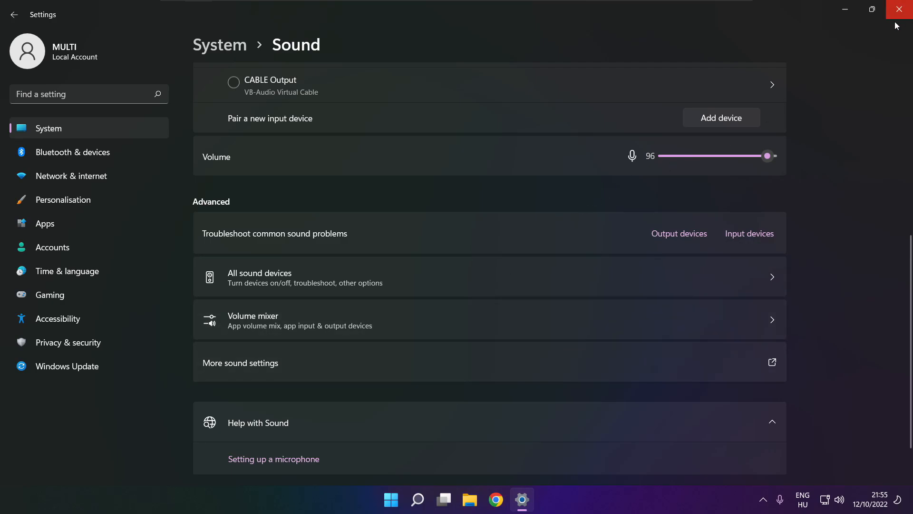
left_click(391, 499)
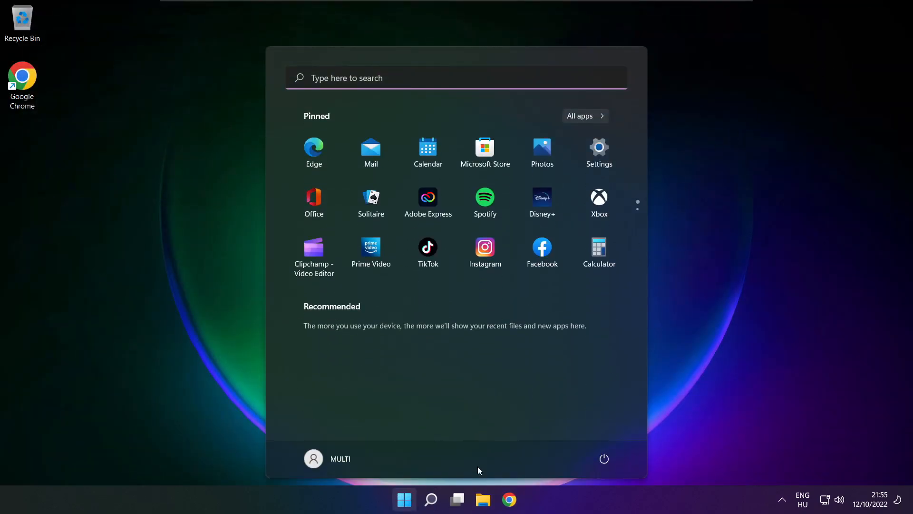
Search Windows for 'device manager' and launch Device Manager
left_click(604, 458)
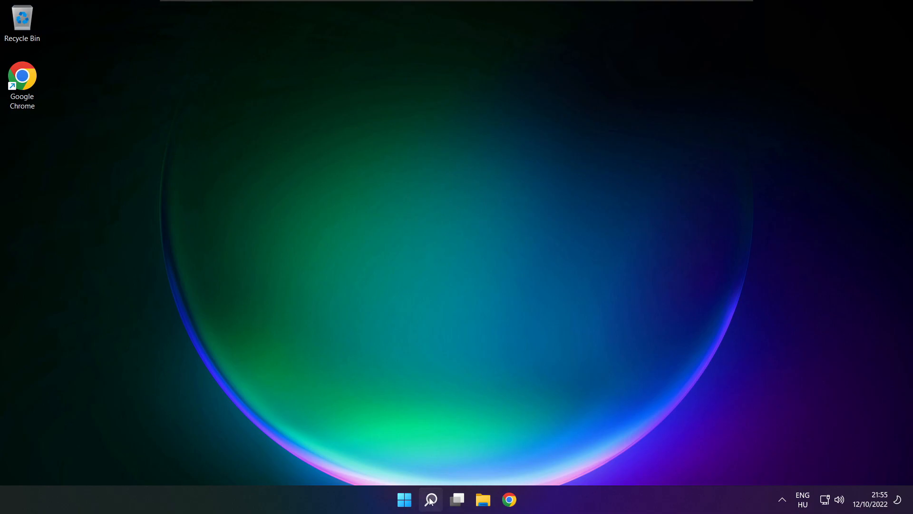
left_click(430, 499)
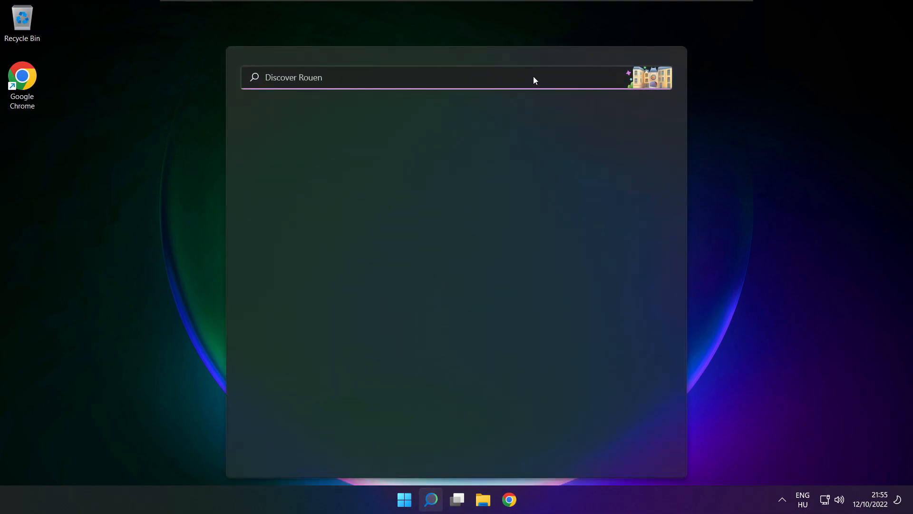
type("device Manager")
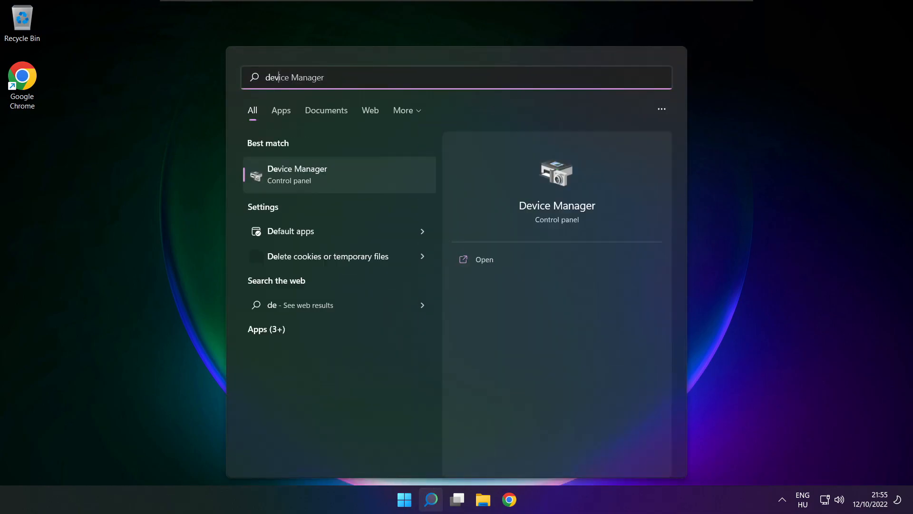
type("device manager")
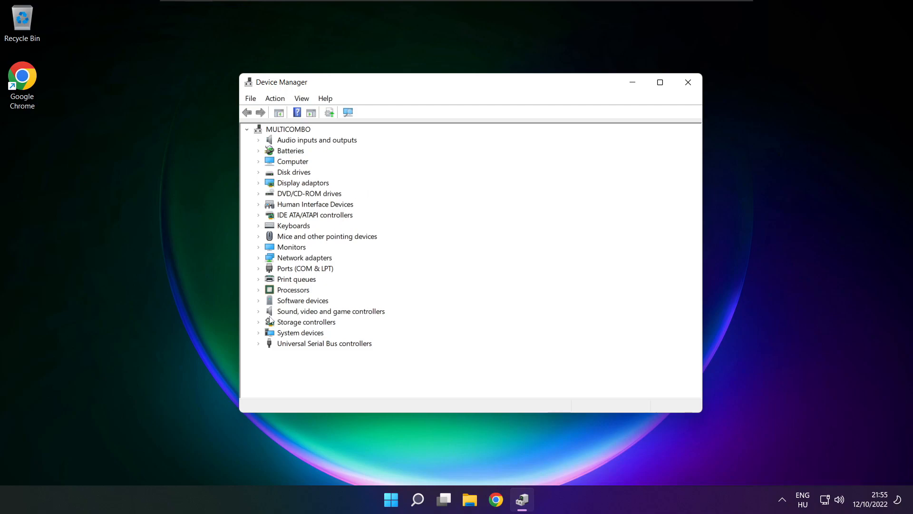
Under Sound, video and game controllers, start Update driver for High Definition Audio Device
left_click(330, 310)
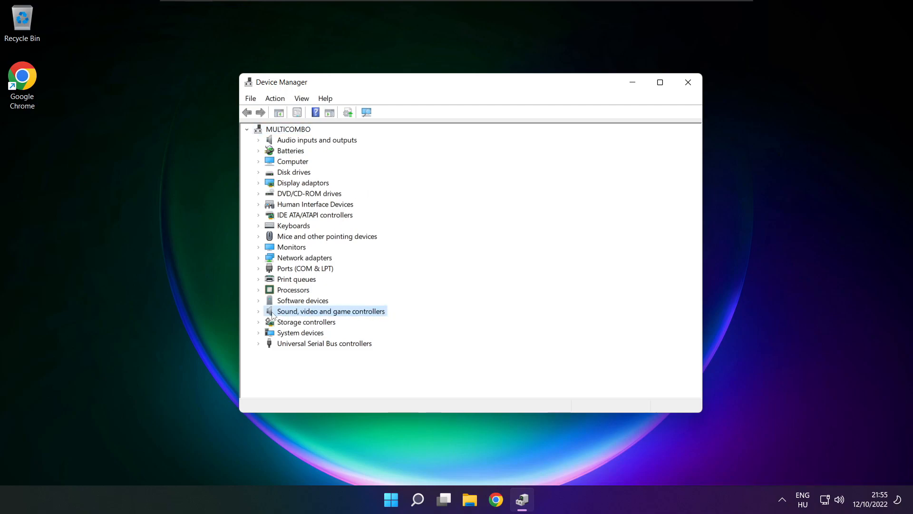
left_click(258, 311)
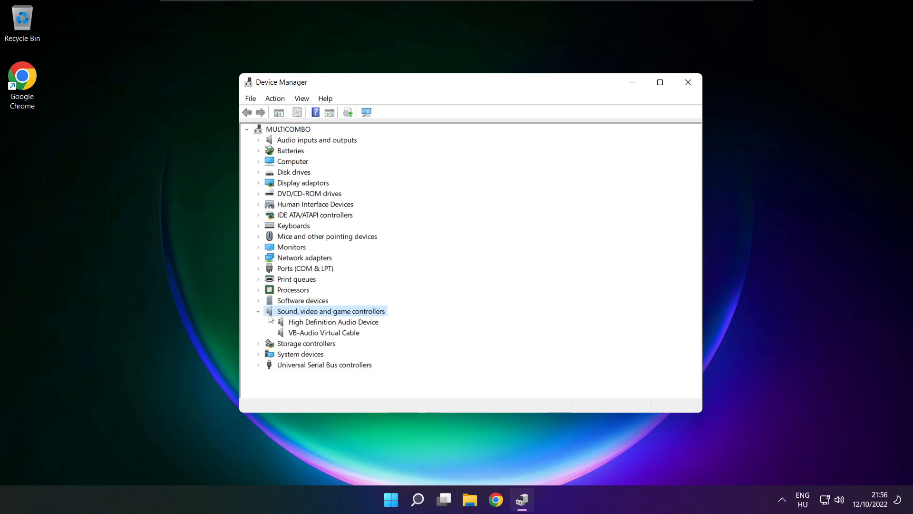
left_click(333, 322)
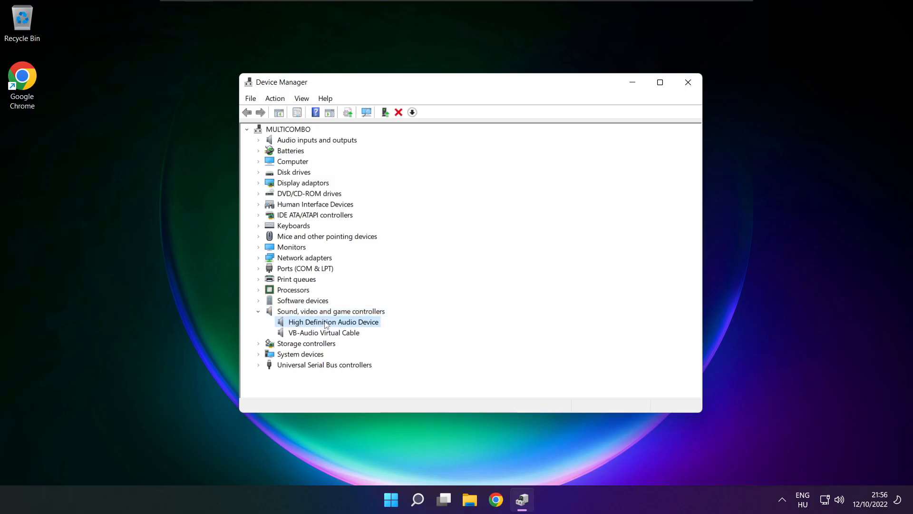
right_click(333, 321)
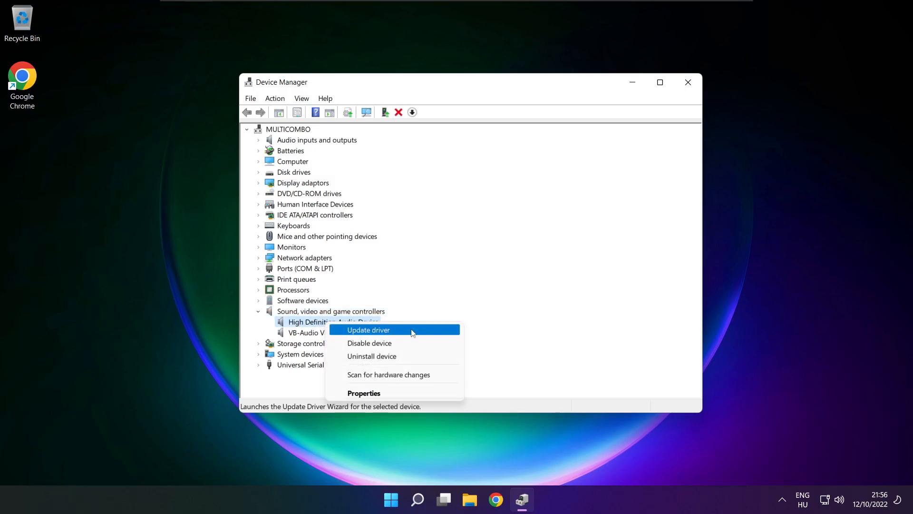
left_click(367, 330)
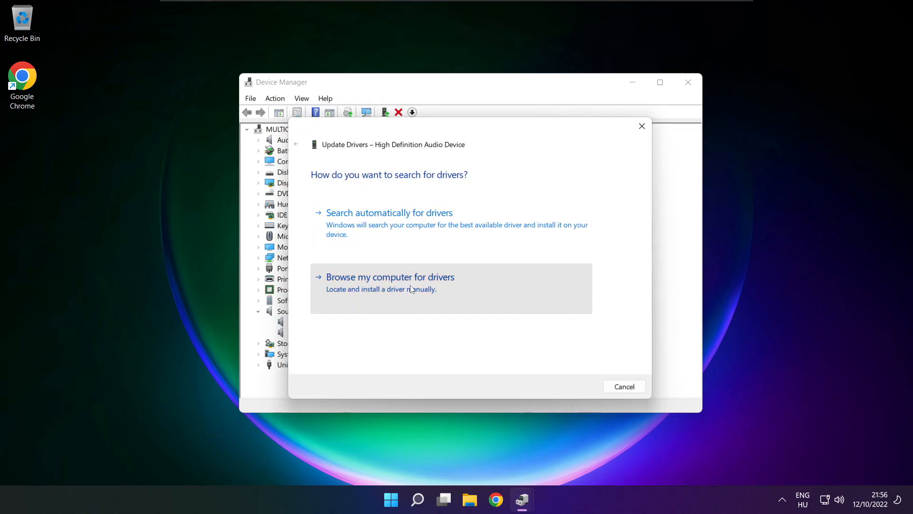
Reinstall the High Definition Audio Device driver from the local compatible list, accept the warning, and close Device Manager
left_click(390, 277)
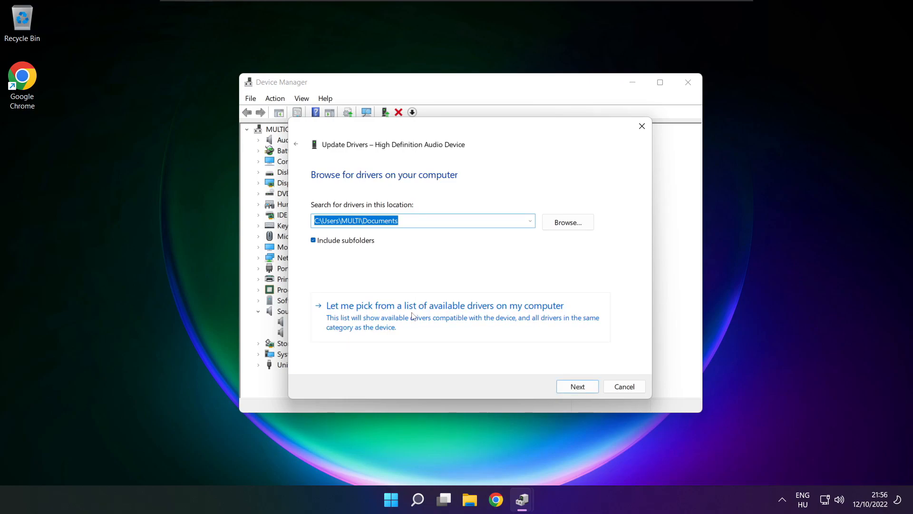
mouse_move(448, 322)
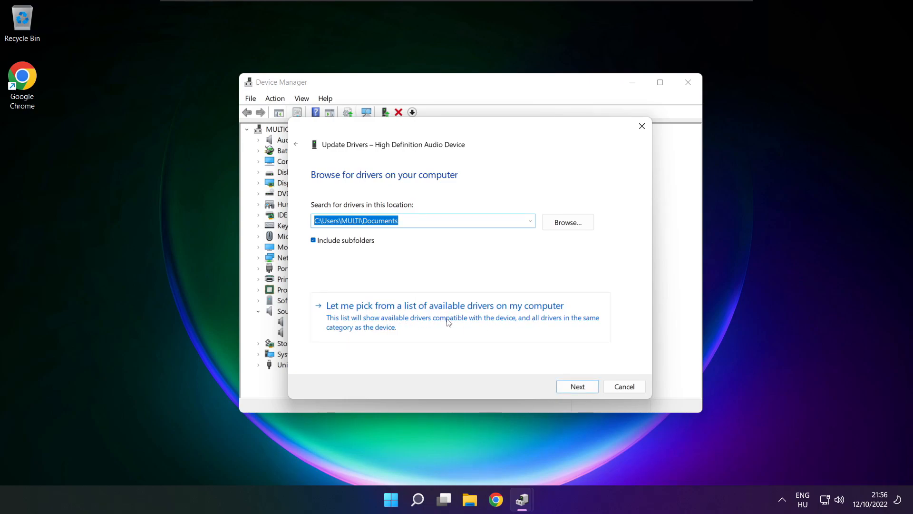
left_click(445, 305)
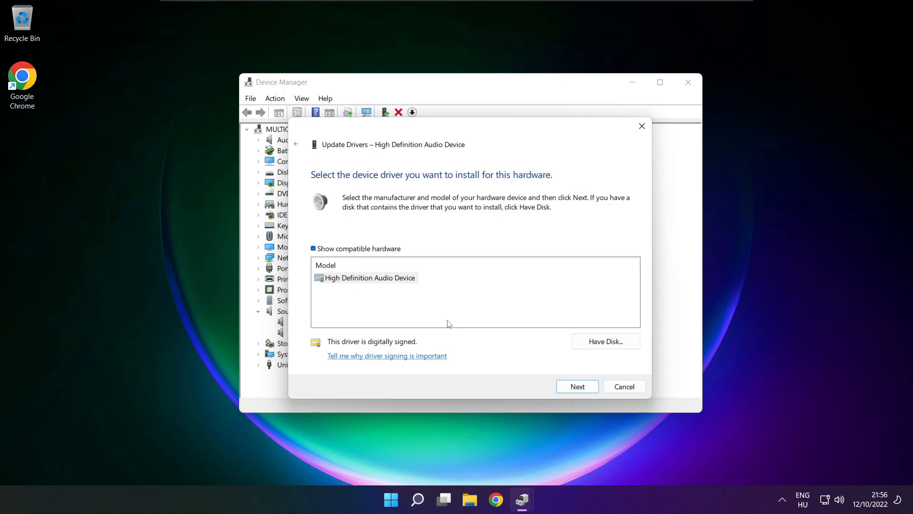
left_click(368, 277)
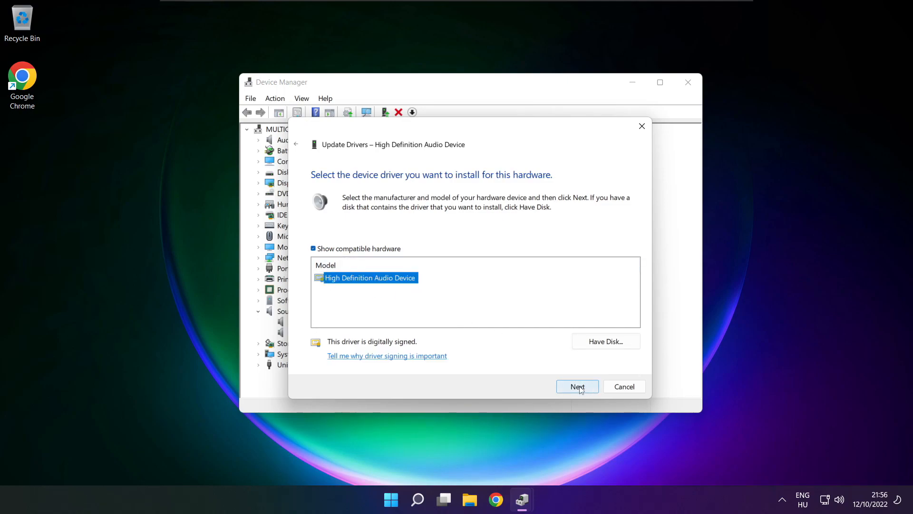
left_click(576, 386)
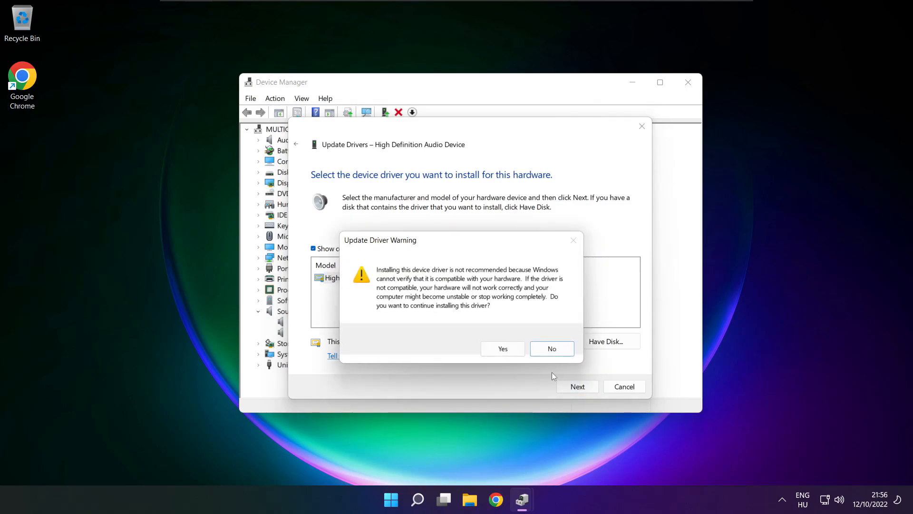
left_click(502, 349)
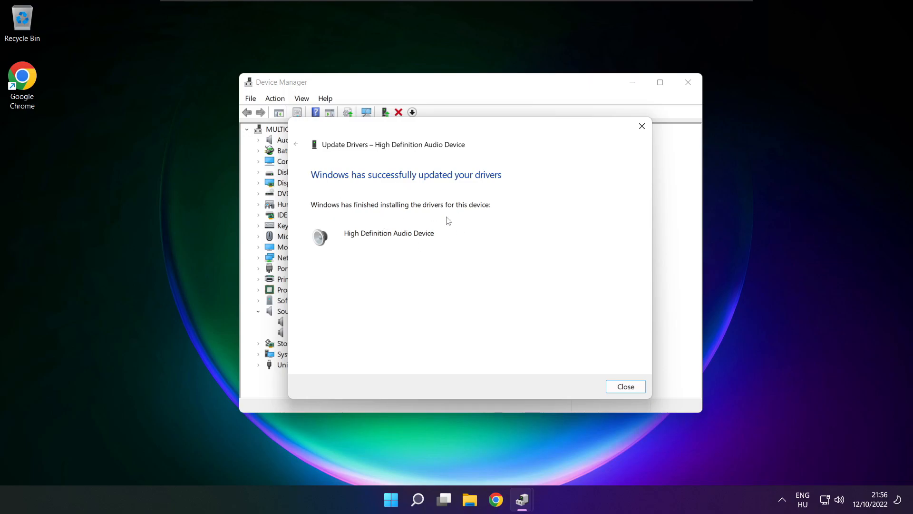
left_click(625, 386)
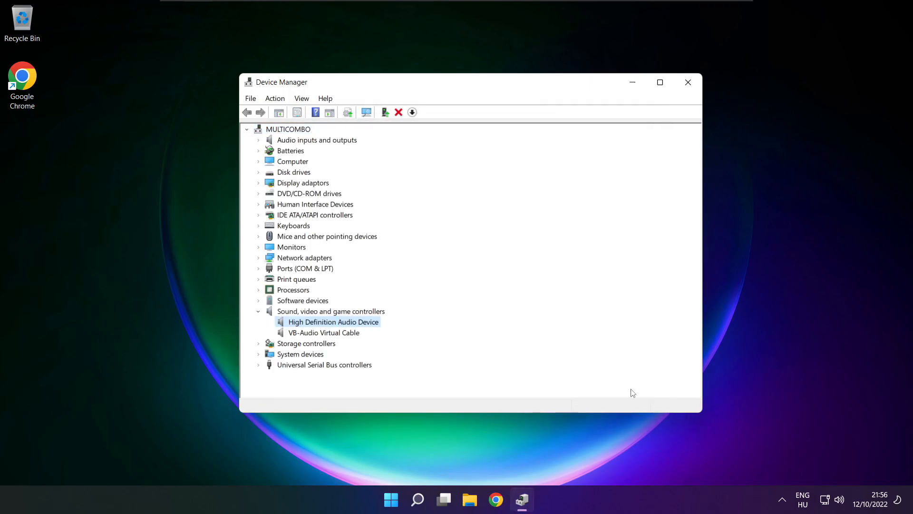
mouse_move(688, 81)
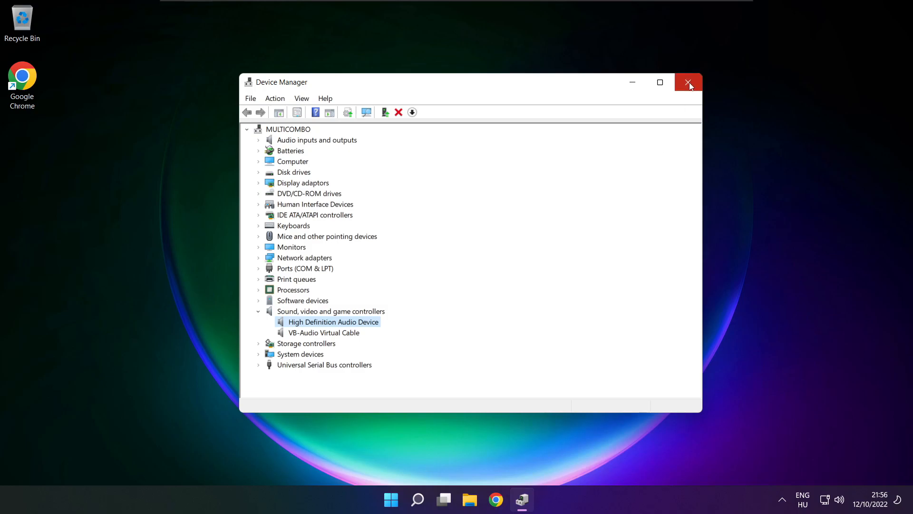
left_click(687, 82)
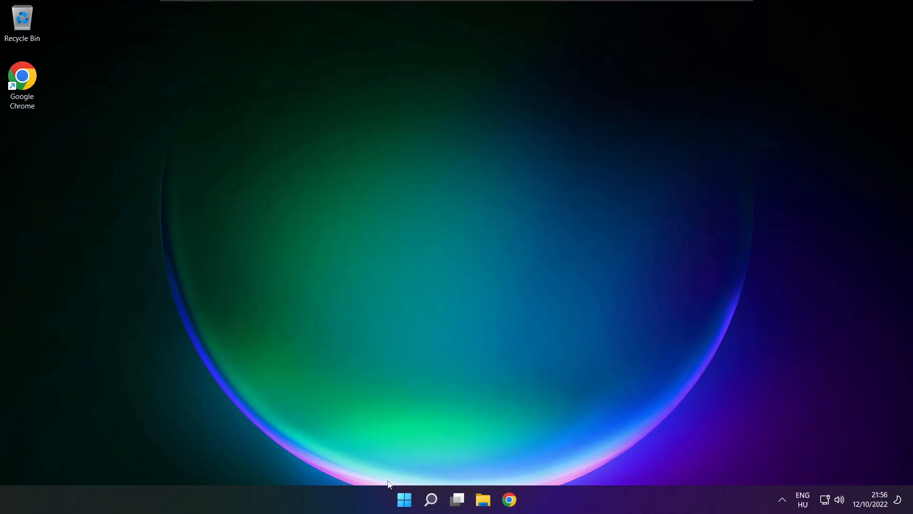
Launch the pinned Settings app from Start, landing on the Sound page
left_click(404, 499)
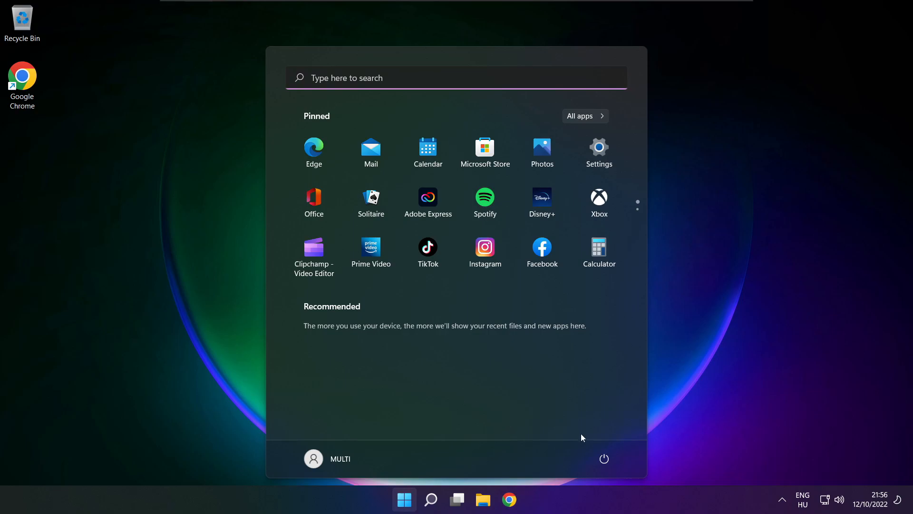
left_click(604, 458)
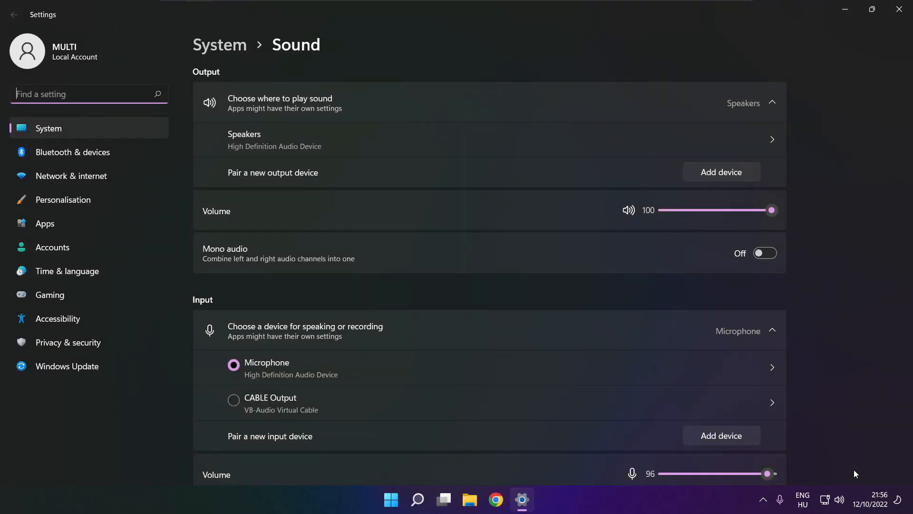
Start the output-devices audio troubleshooter from the Advanced section of the Sound page
scroll("down", 3)
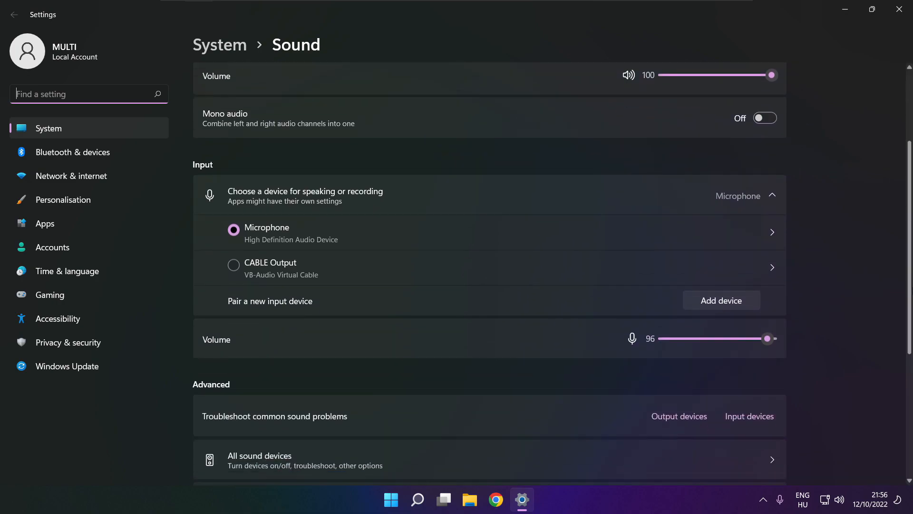
scroll("down", 3)
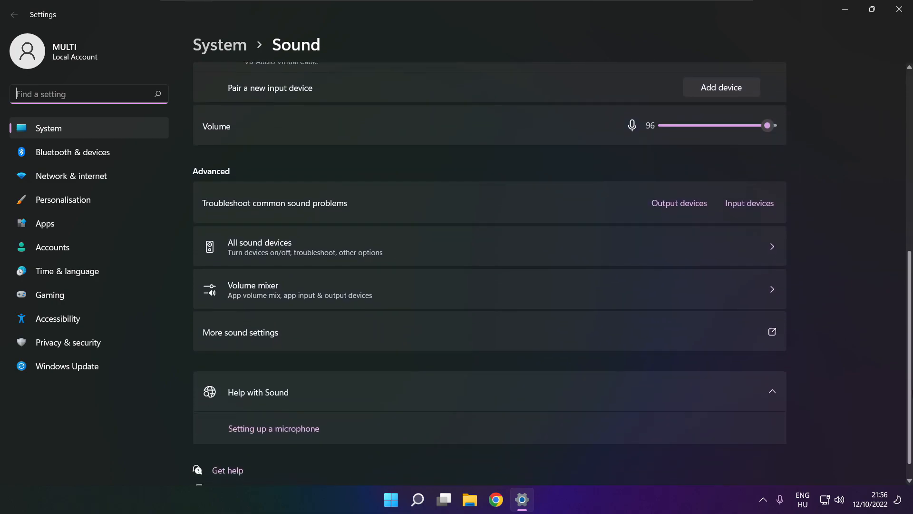
scroll("down", 3)
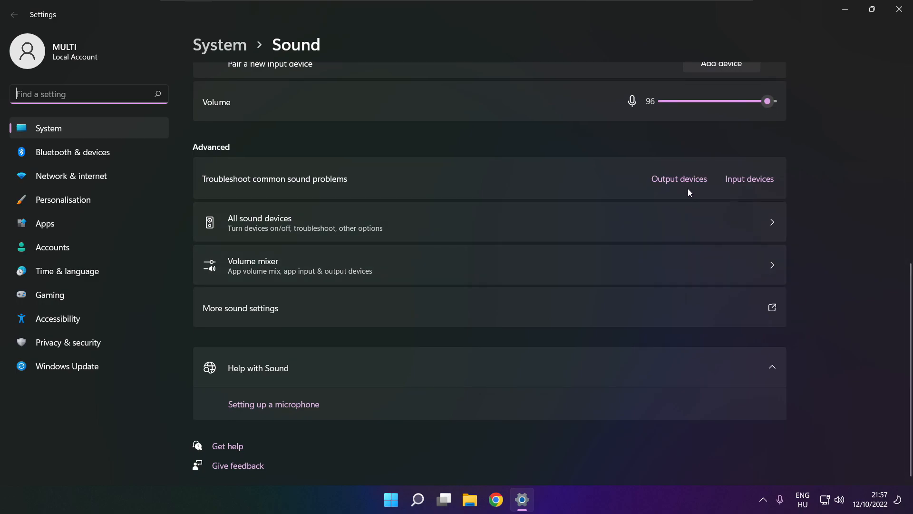
mouse_move(679, 184)
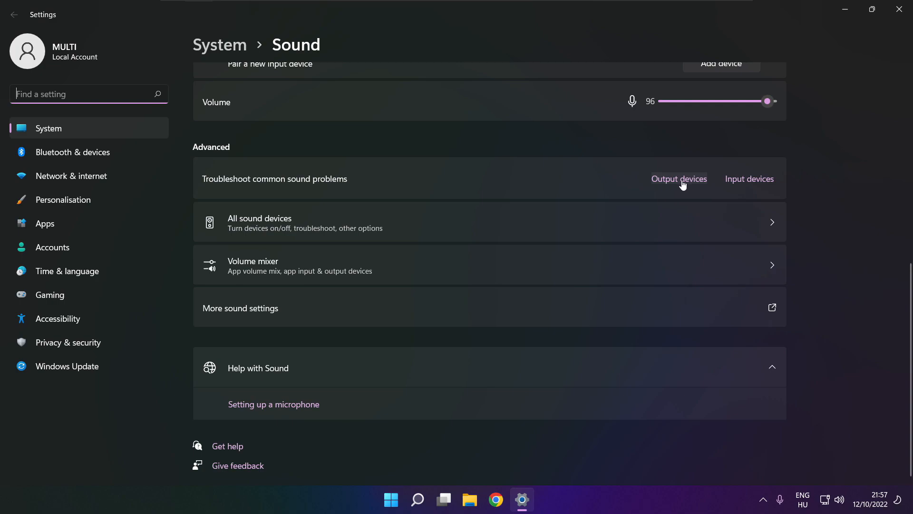
left_click(678, 179)
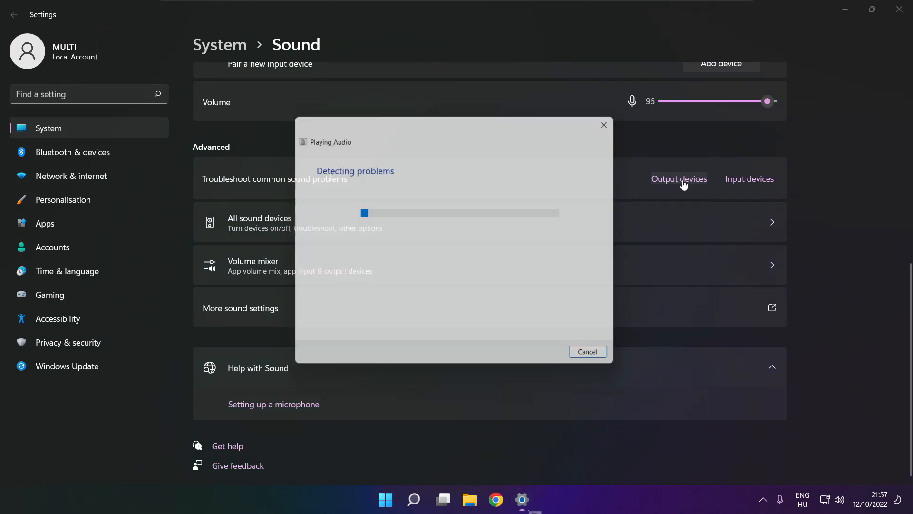